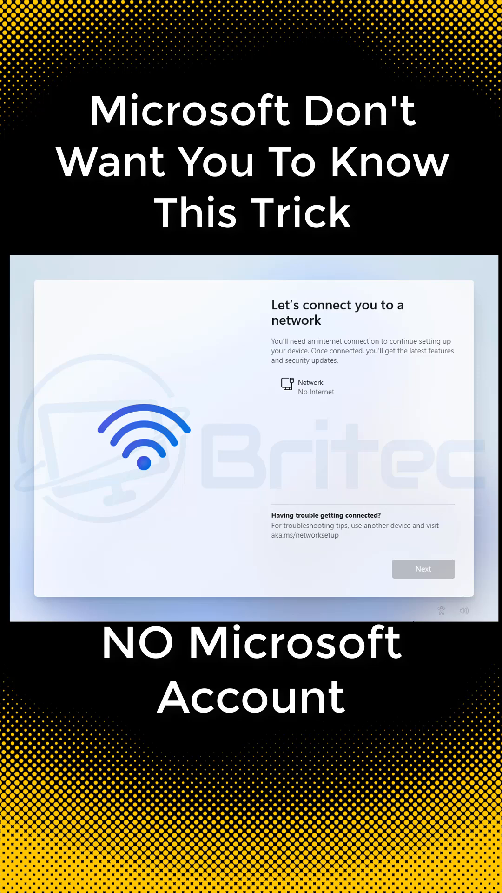
Step: Bring up Command Prompt over the network screen with Shift+F10
key("Shift+F10")
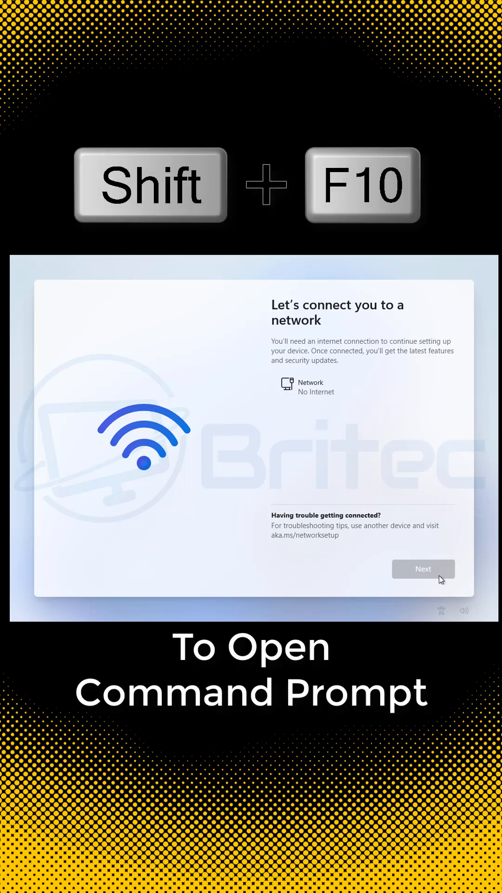
mouse_move(287, 398)
type("cd")
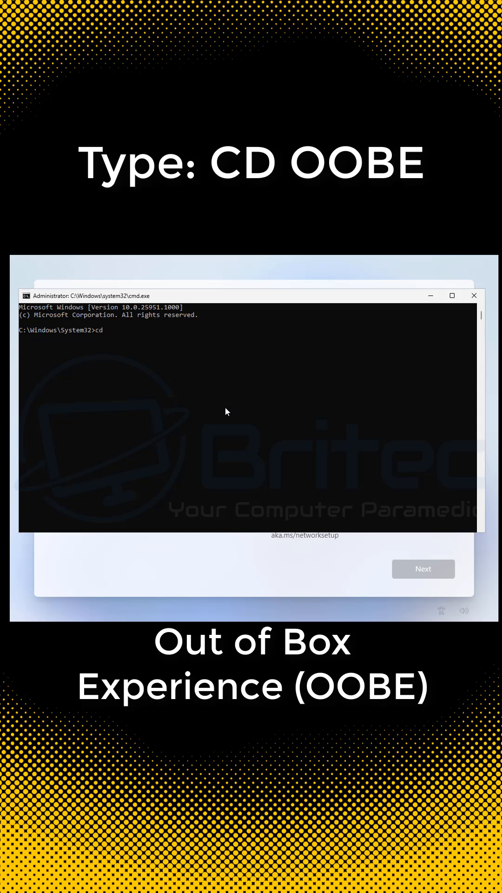
Step: Run BypassNRO.cmd from the oobe folder so setup restarts without internet
type("oobe")
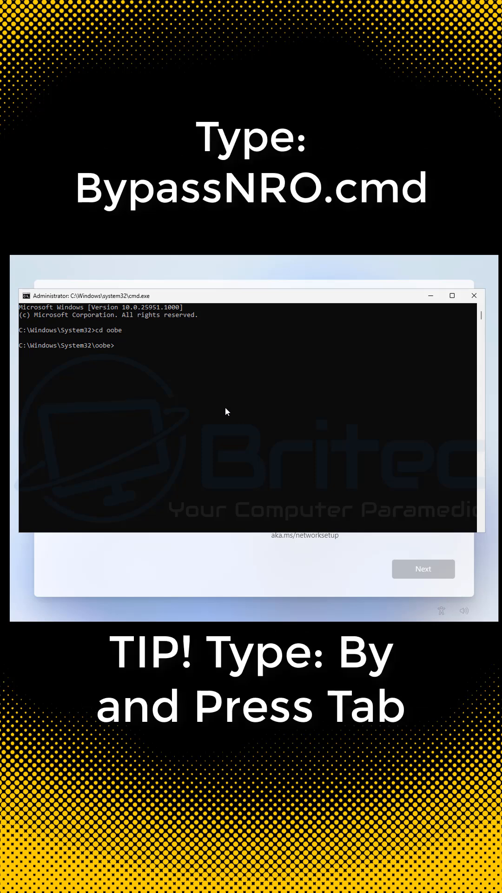
type("B")
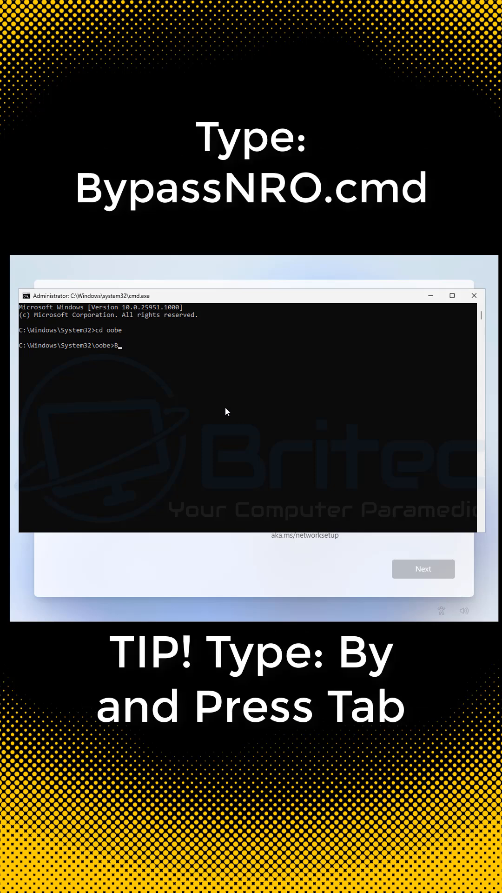
type("ypassNRO.cmd")
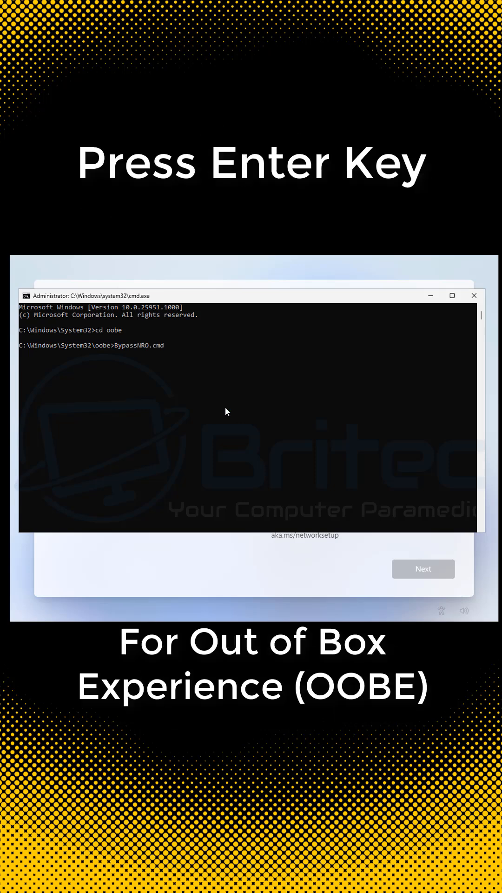
key("enter")
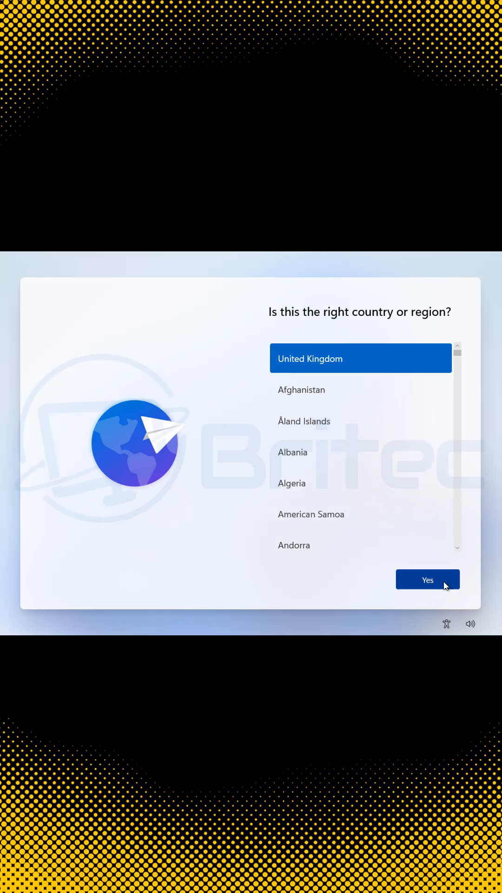
Step: Confirm United Kingdom as the region and continue to the device user screen
left_click(427, 580)
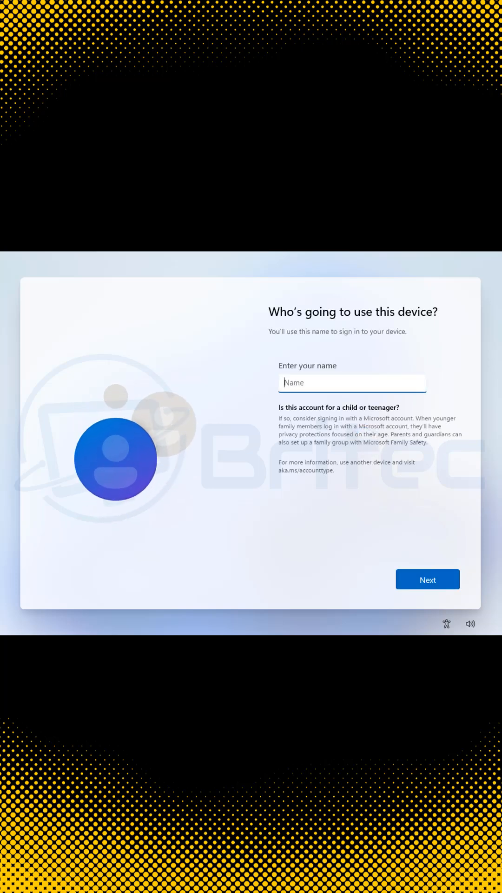
mouse_move(346, 517)
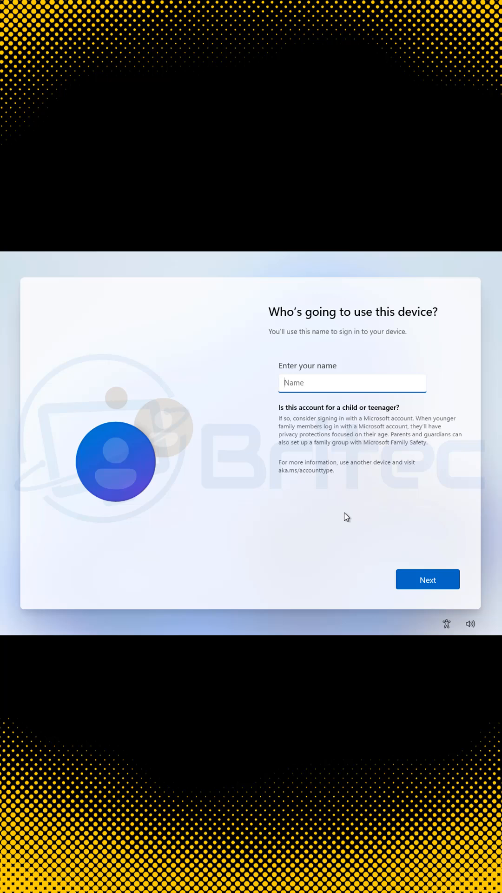
Step: Create local account 'Britec' with no password and continue to location privacy
type("Brite")
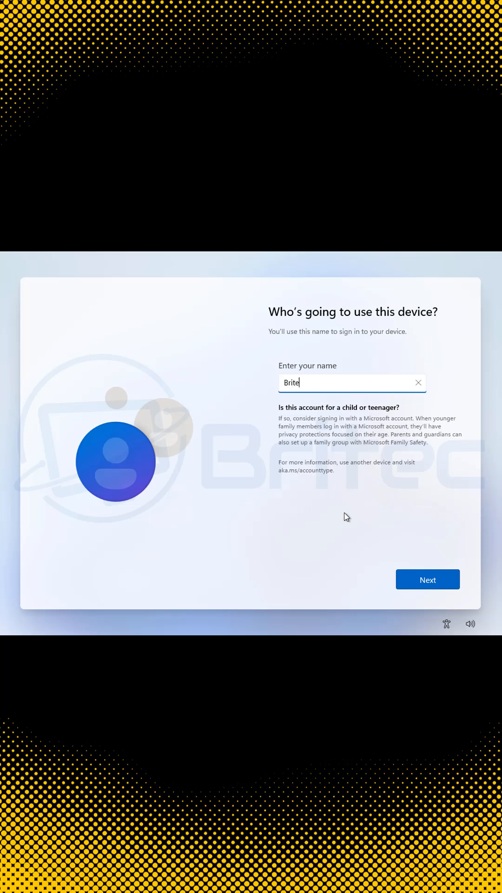
type("c")
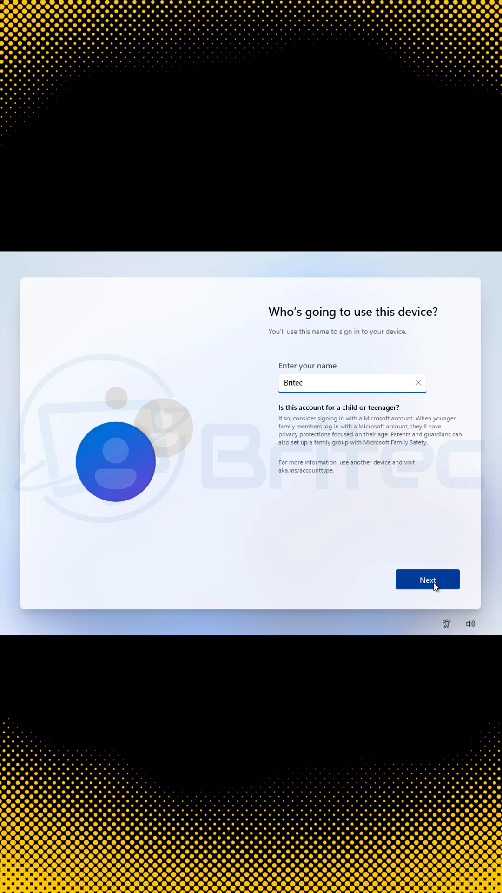
left_click(428, 579)
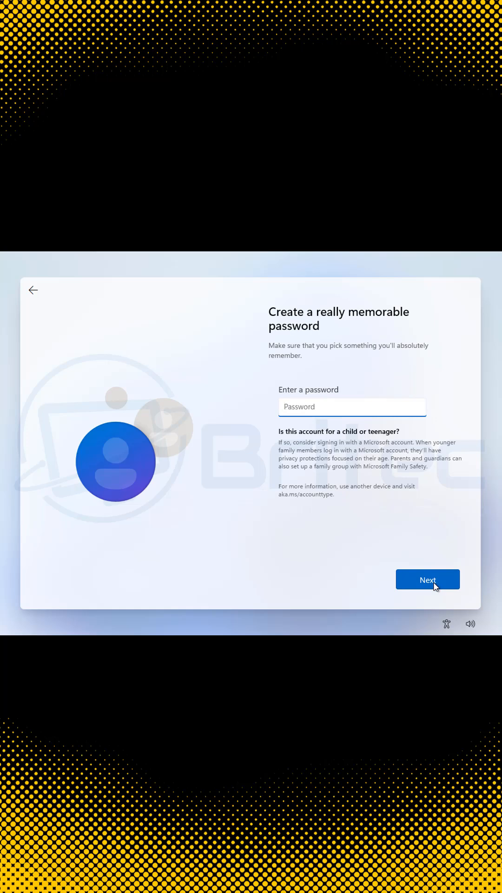
left_click(427, 579)
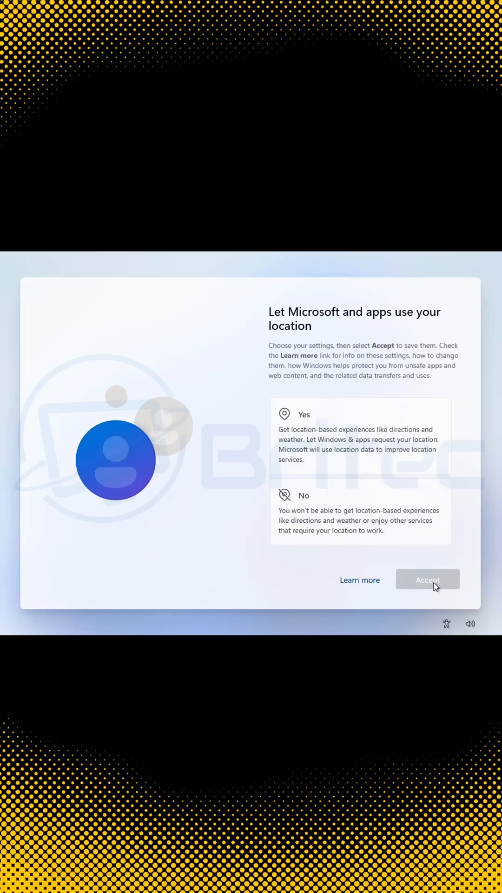